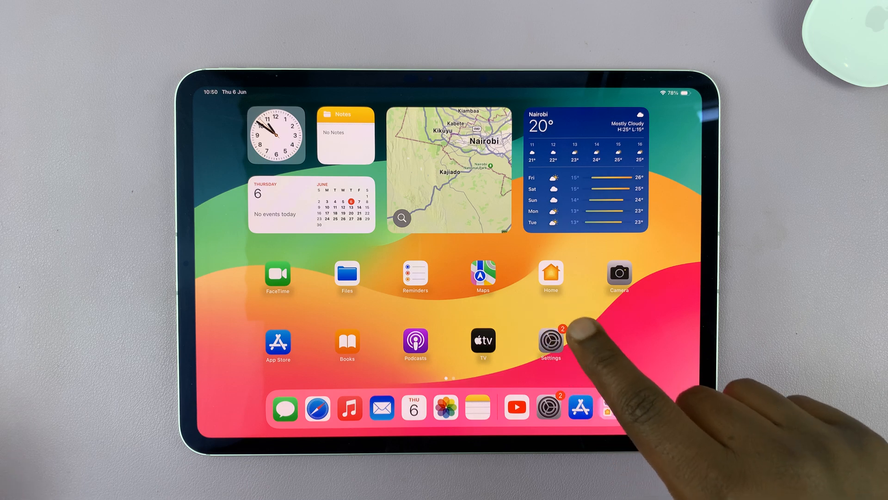
Launch Settings and scroll the sidebar down to Face ID & Passcode.
click(550, 339)
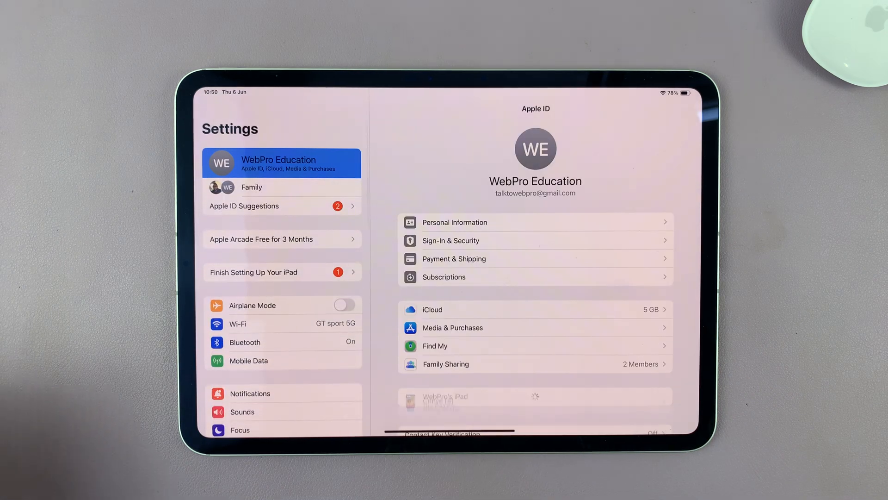
scroll(down, 3)
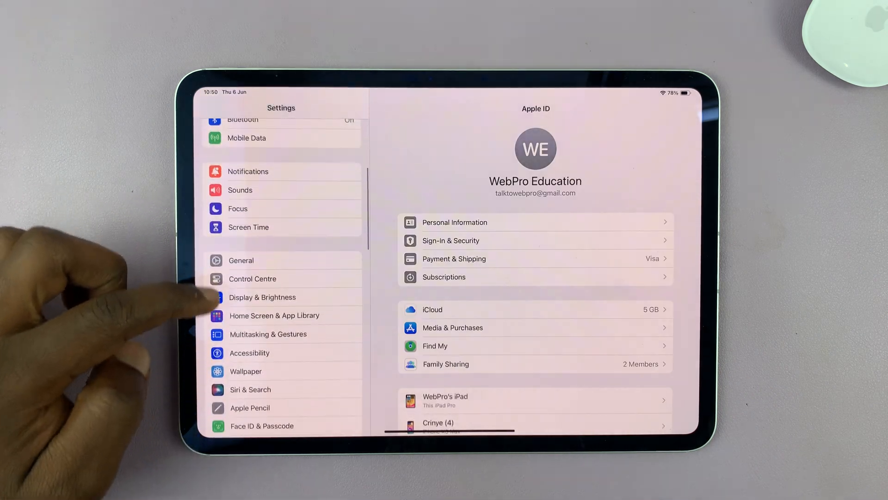
scroll(down, 3)
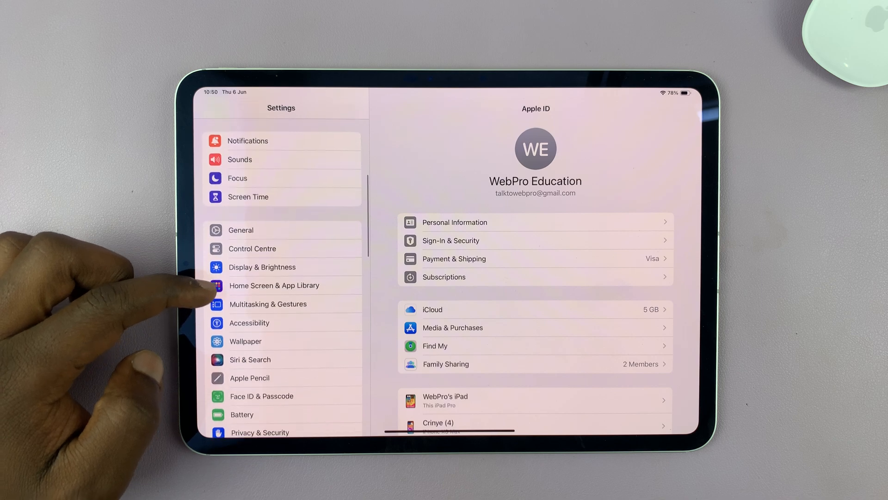
scroll(down, 3)
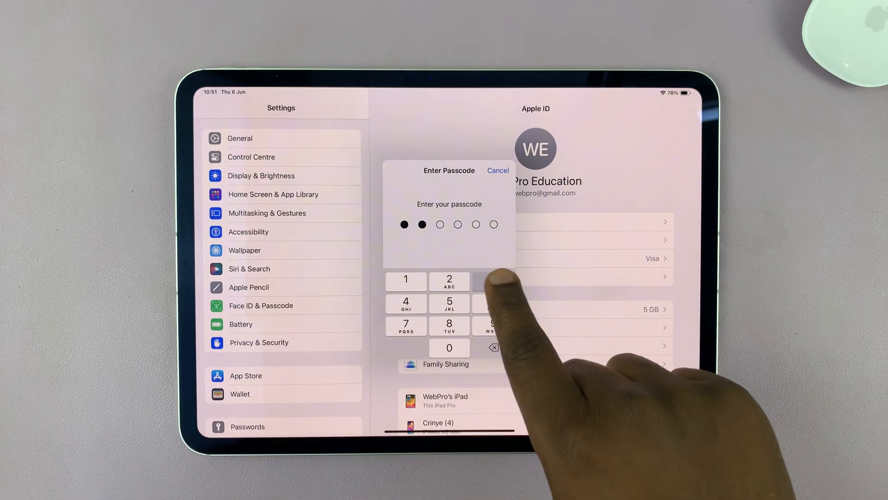
Enter the device passcode and reveal the passcode options on the Face ID & Passcode page.
click(491, 281)
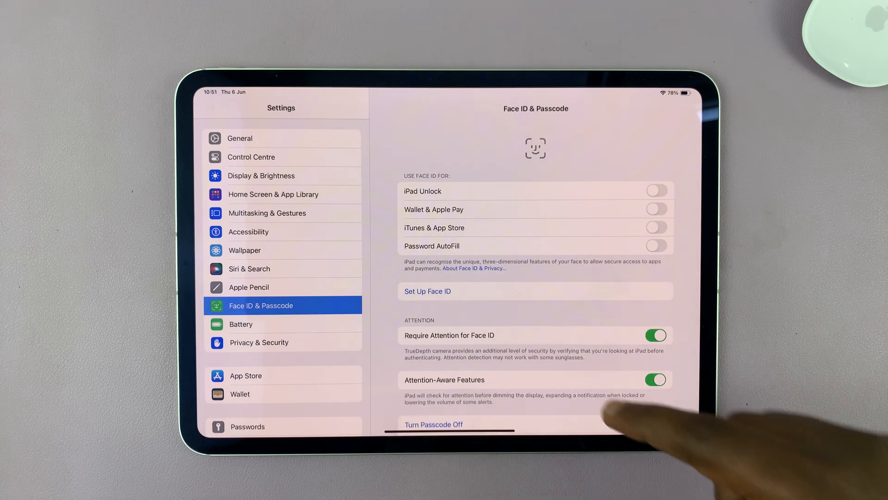
scroll(down, 3)
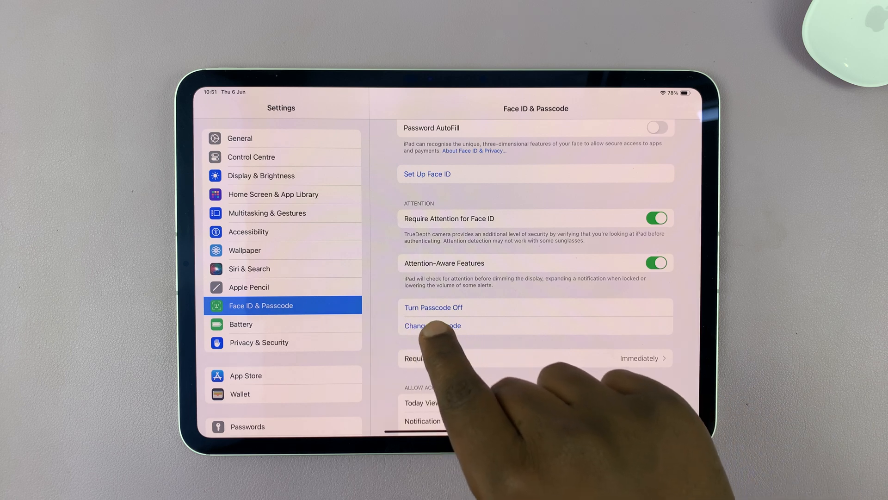
Turn the passcode off, confirming with the current passcode so 'Turn Passcode On' appears.
click(433, 307)
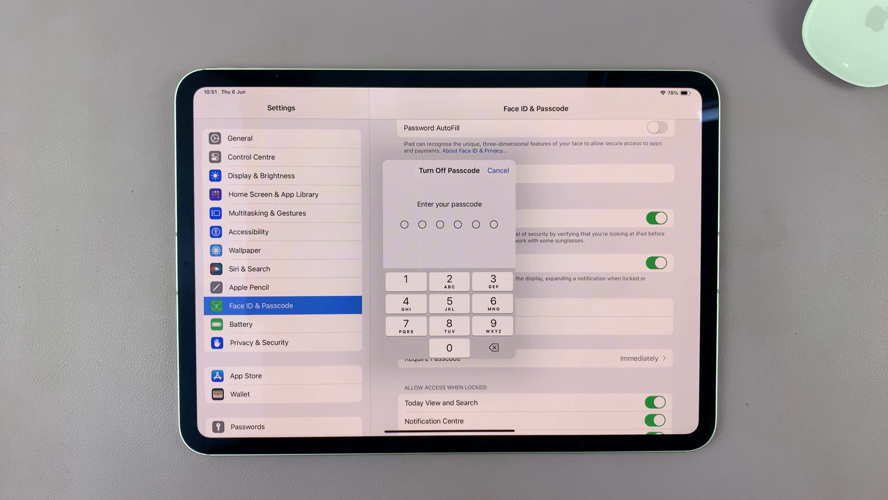
click(450, 302)
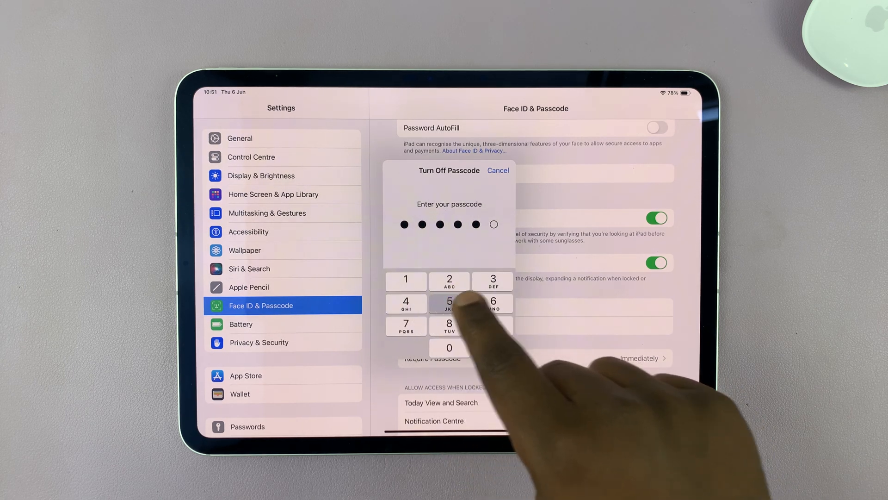
click(450, 302)
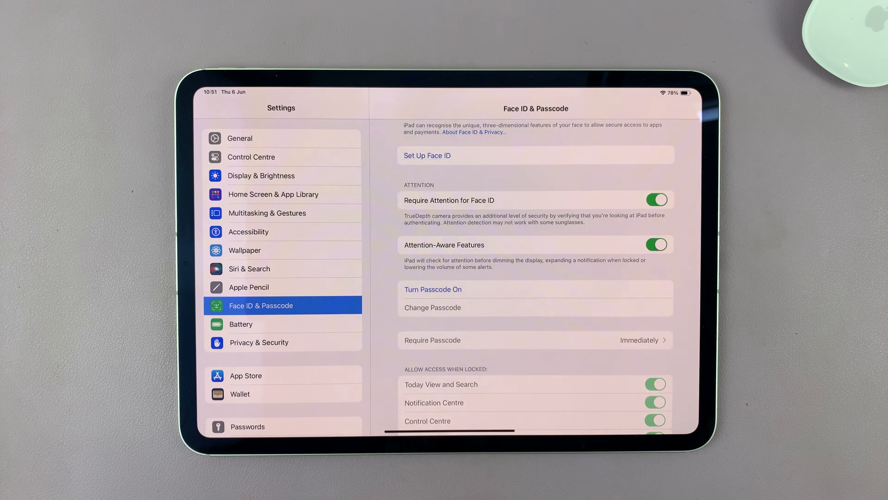
Return to the home screen.
scroll(down, 3)
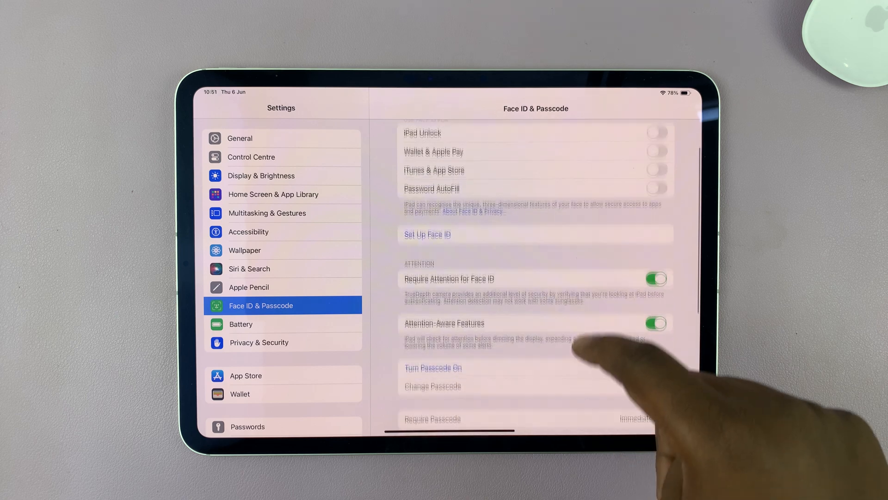
key(home)
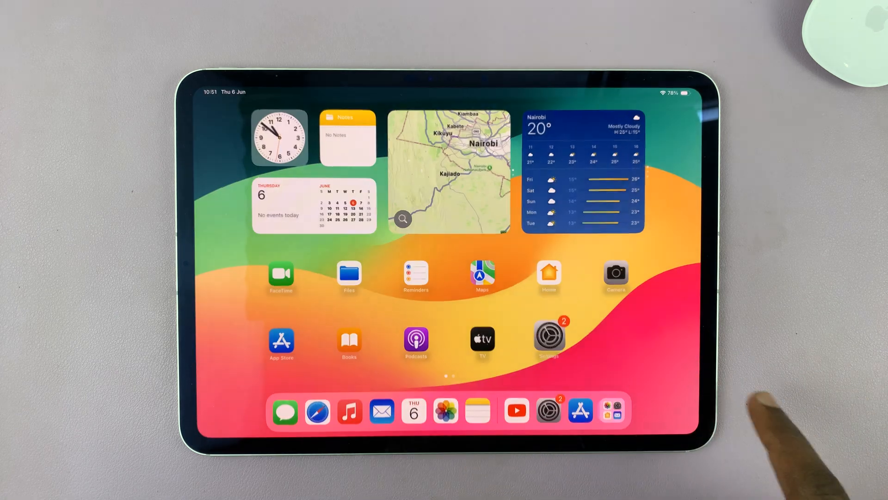